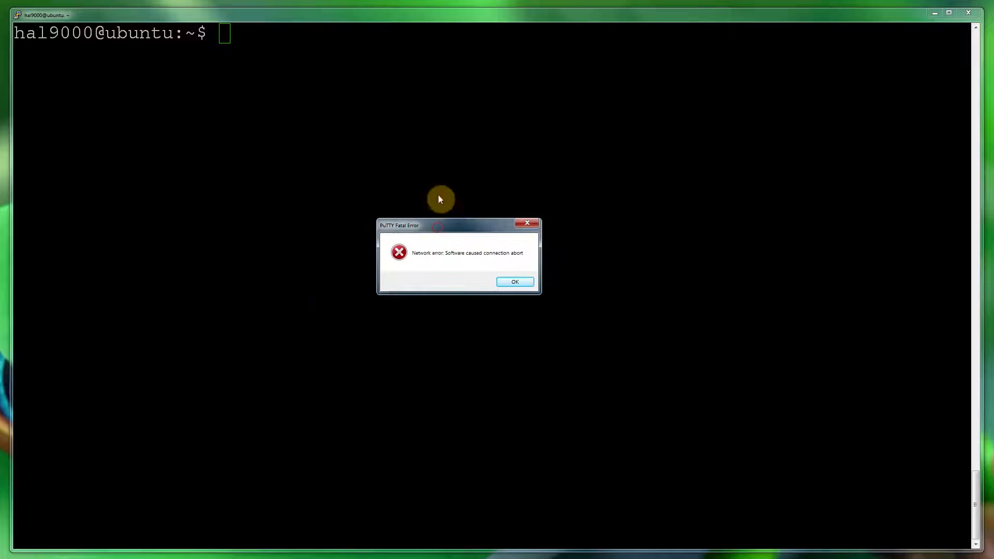
mouse_move(514, 282)
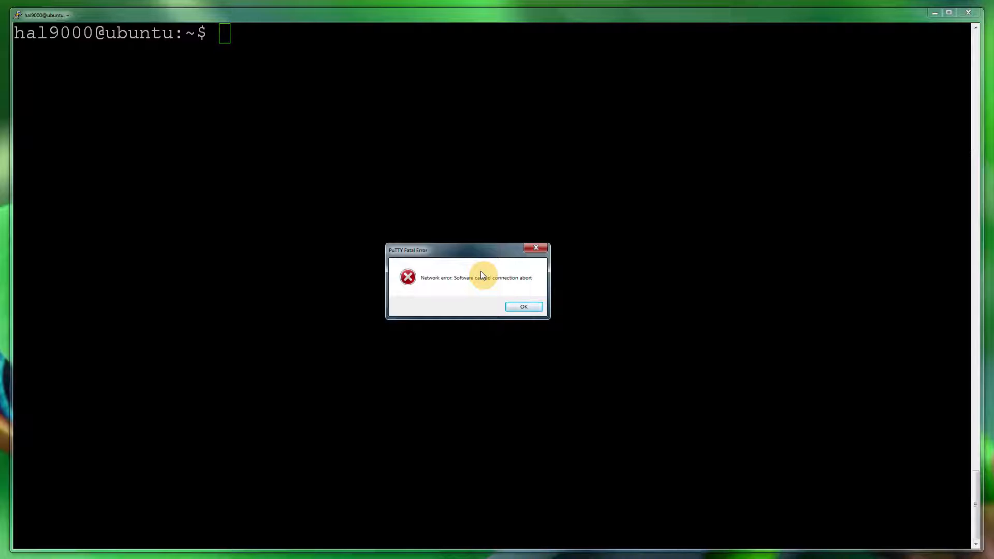
mouse_move(457, 256)
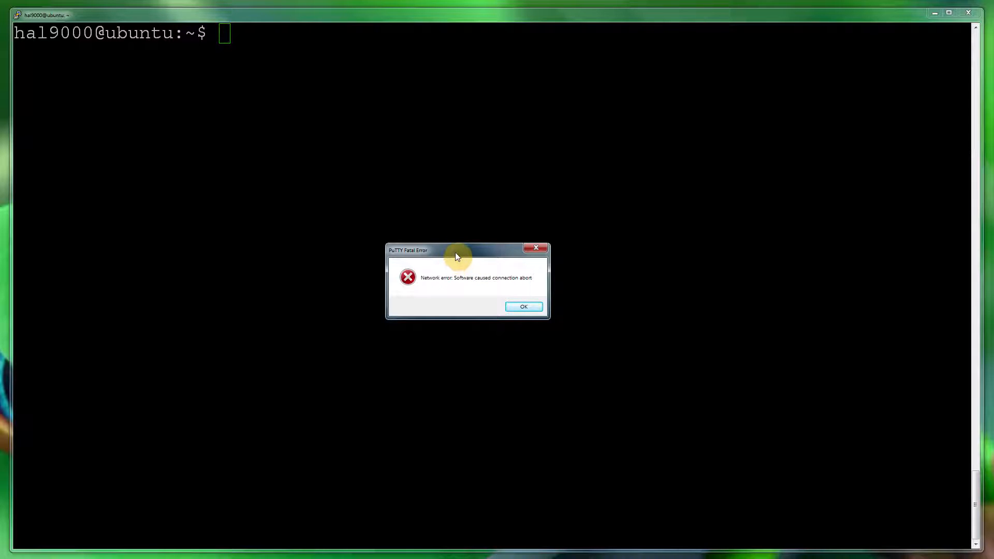
mouse_move(442, 262)
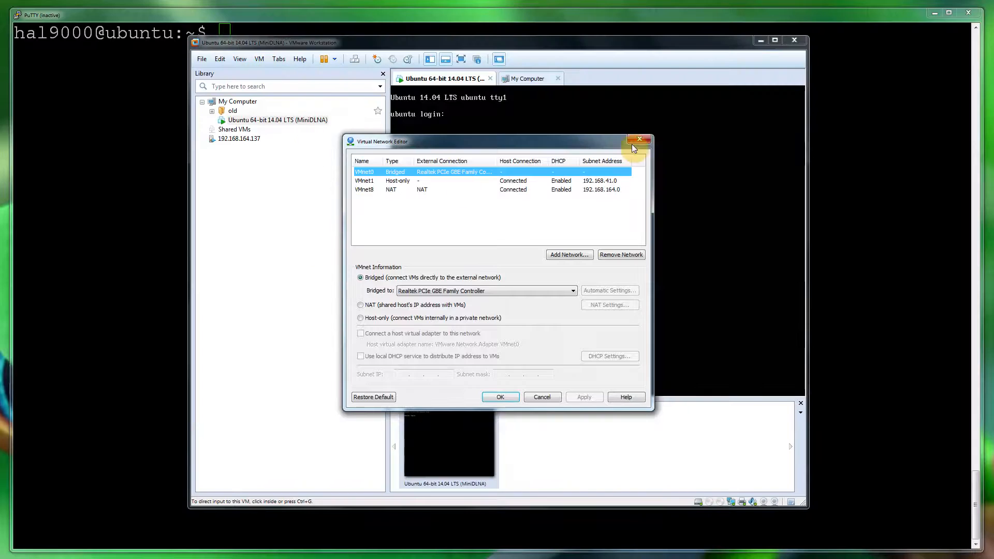
Step: In the Virtual Network Editor, set VMnet0's 'Bridged to' adapter to Automatic
left_click(239, 58)
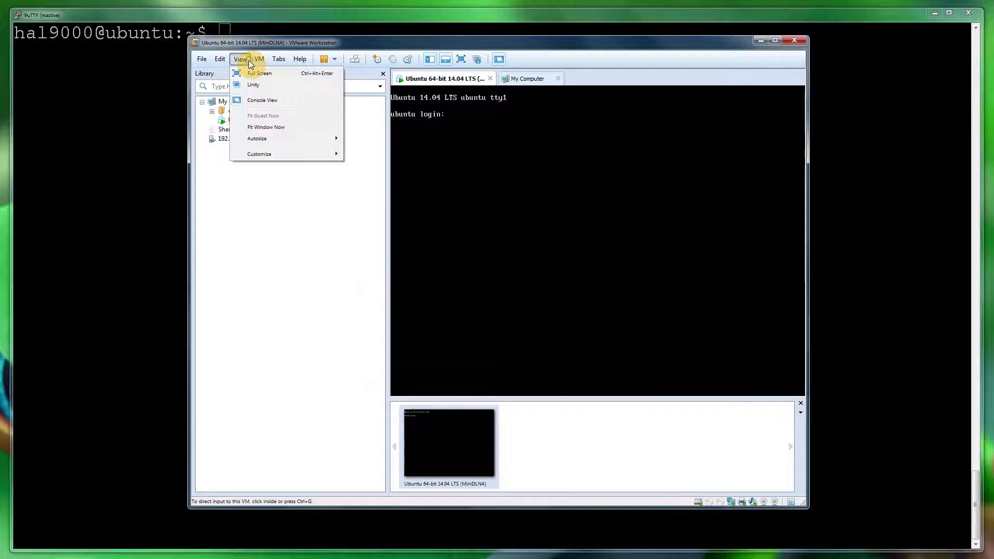
left_click(279, 58)
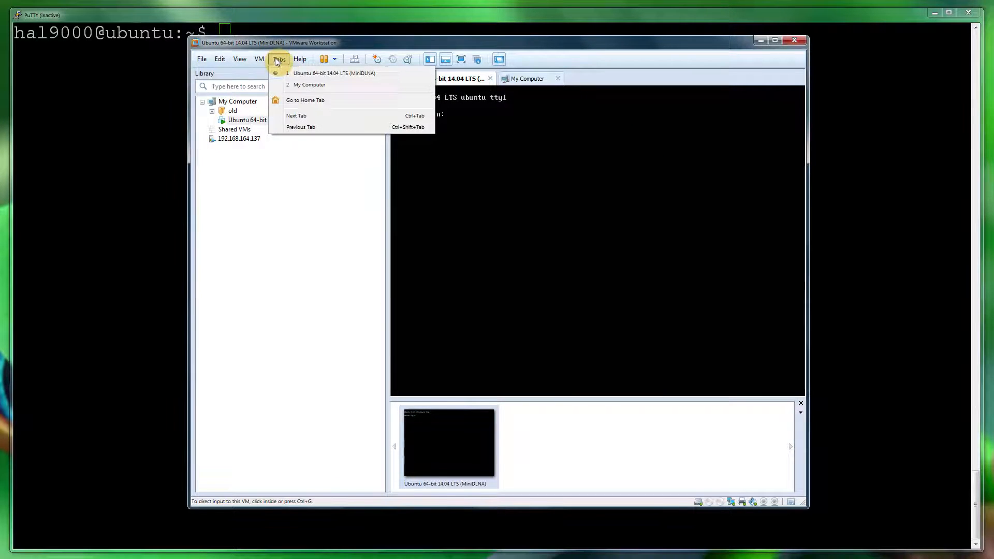
left_click(219, 58)
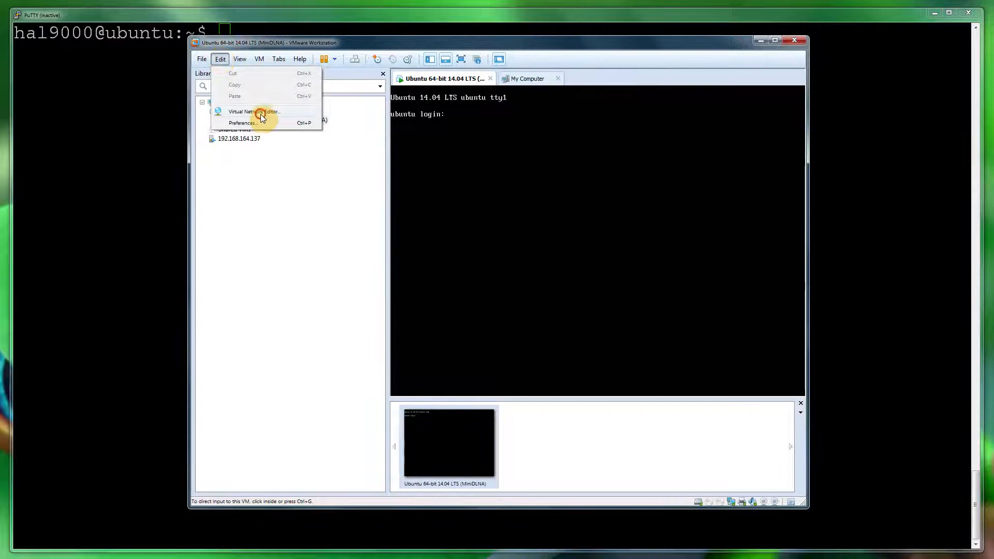
left_click(254, 112)
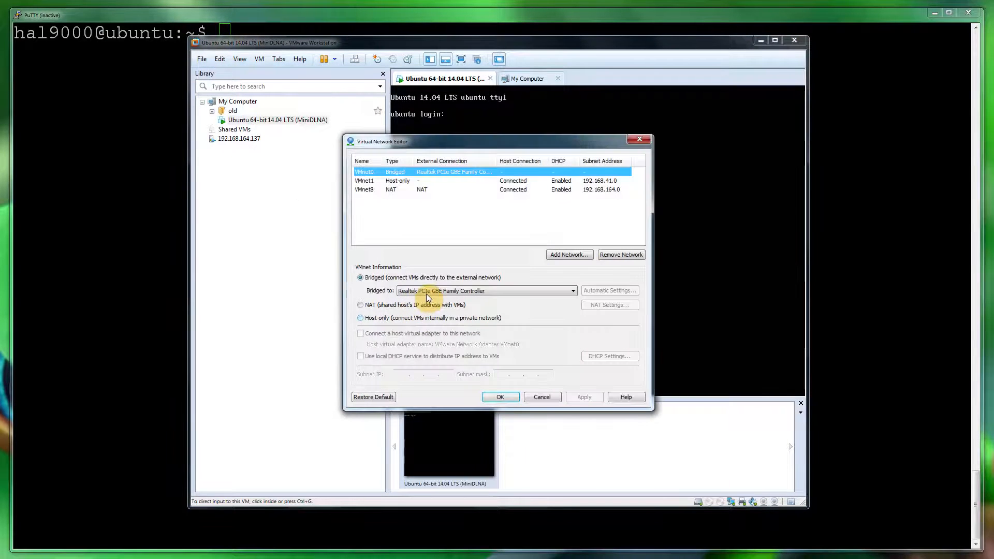
left_click(572, 289)
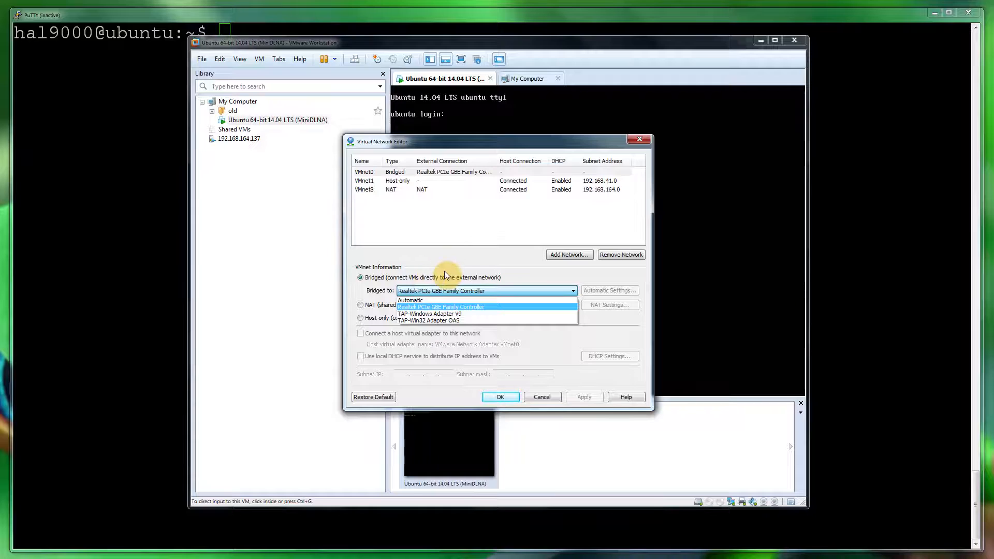
left_click(410, 300)
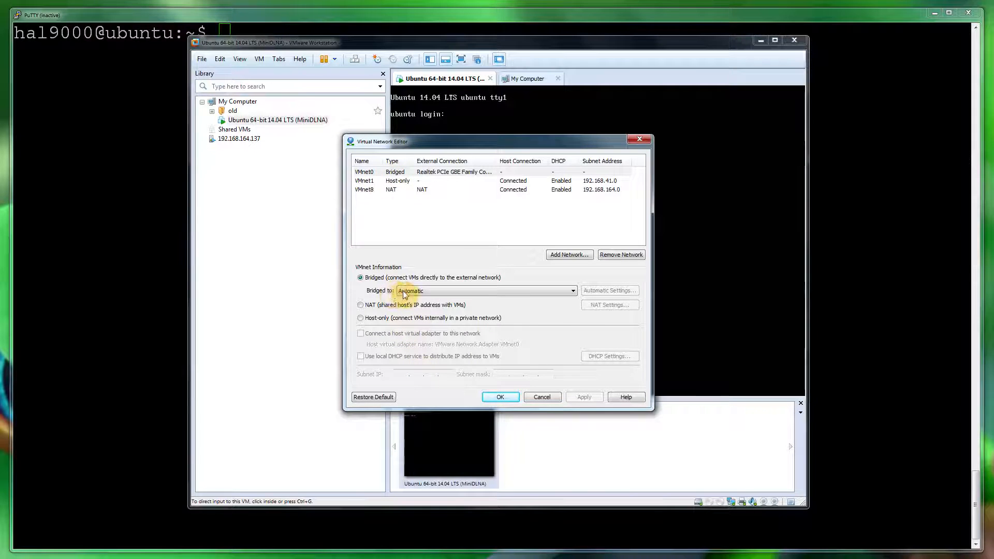
mouse_move(399, 295)
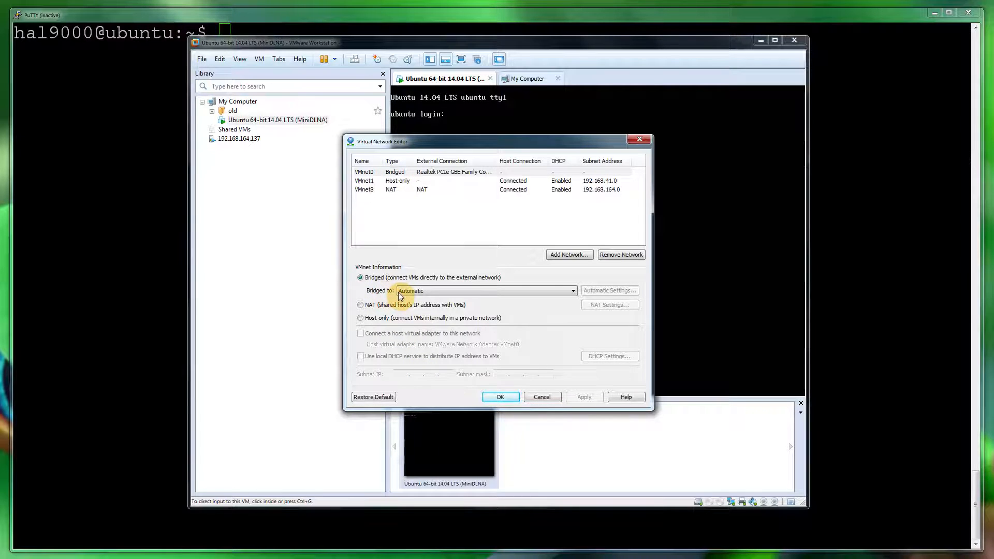
Step: Bridge VMnet0 to the Realtek PCIe GBE Family Controller, then review the remaining TAP adapters
left_click(571, 290)
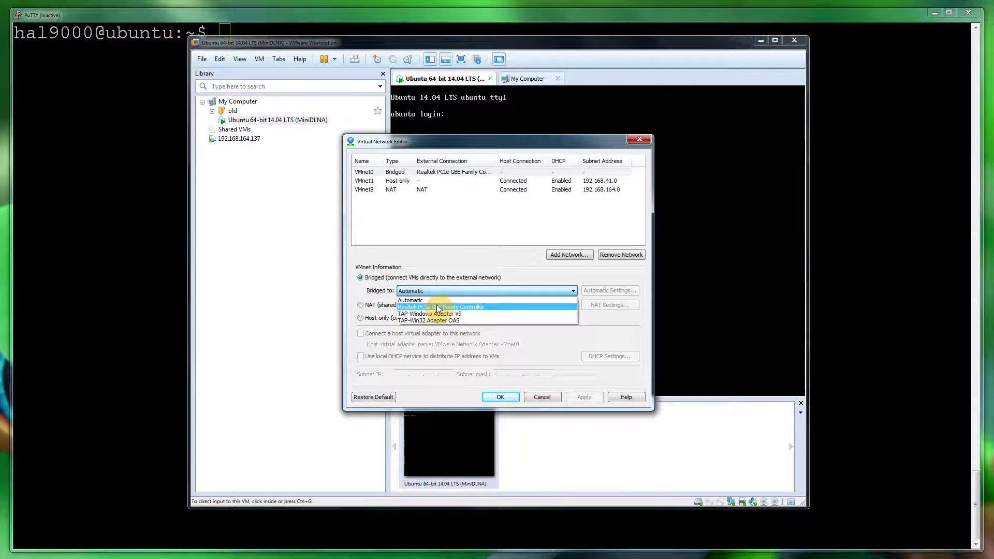
left_click(440, 307)
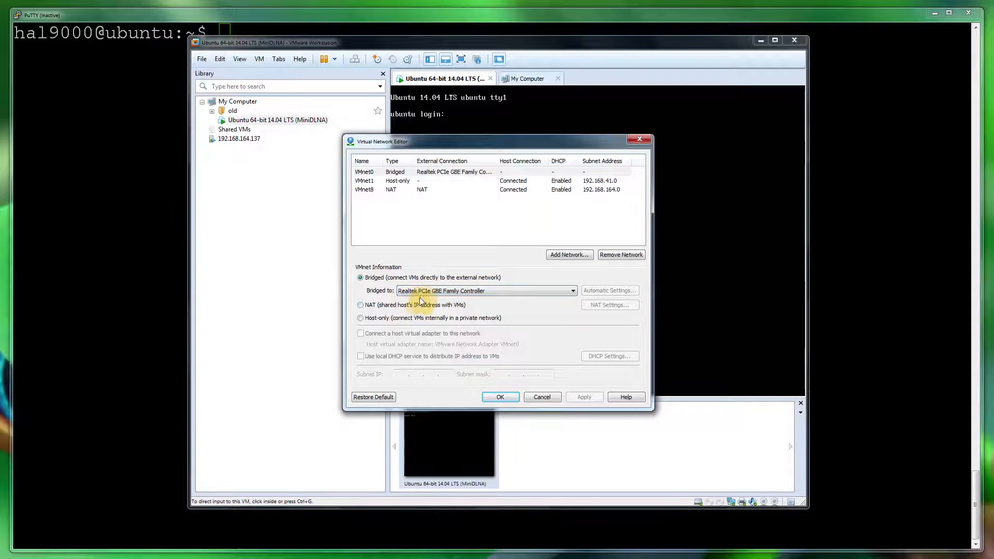
left_click(571, 290)
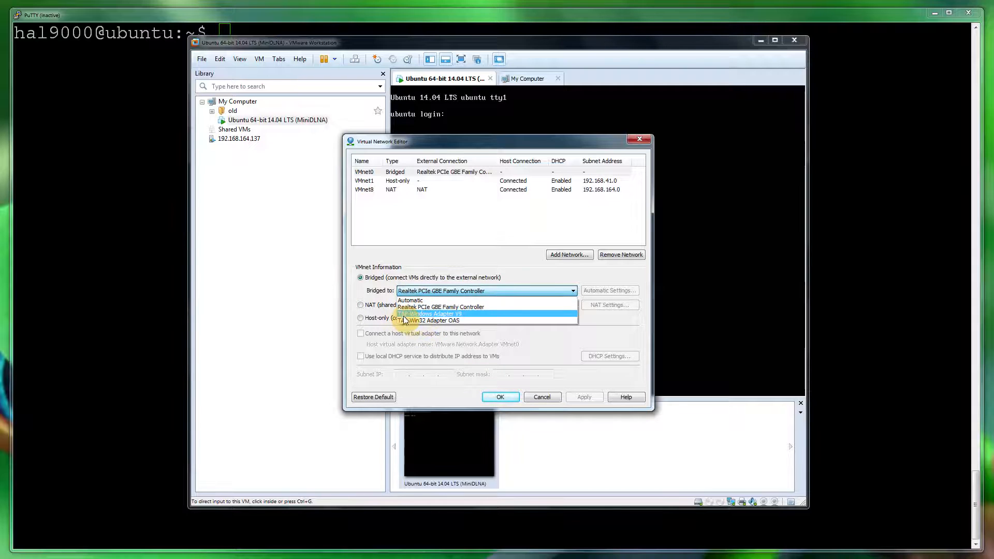
mouse_move(431, 320)
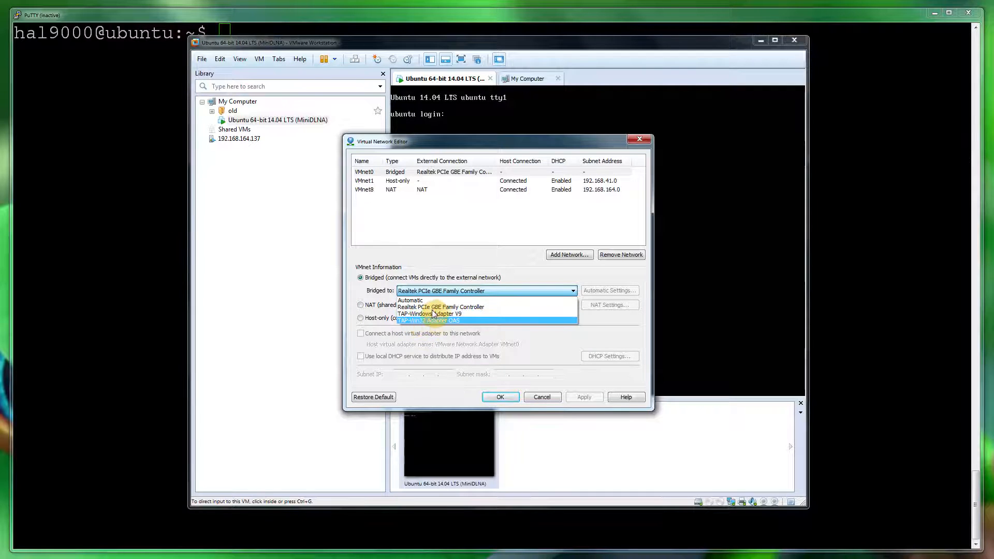
mouse_move(440, 306)
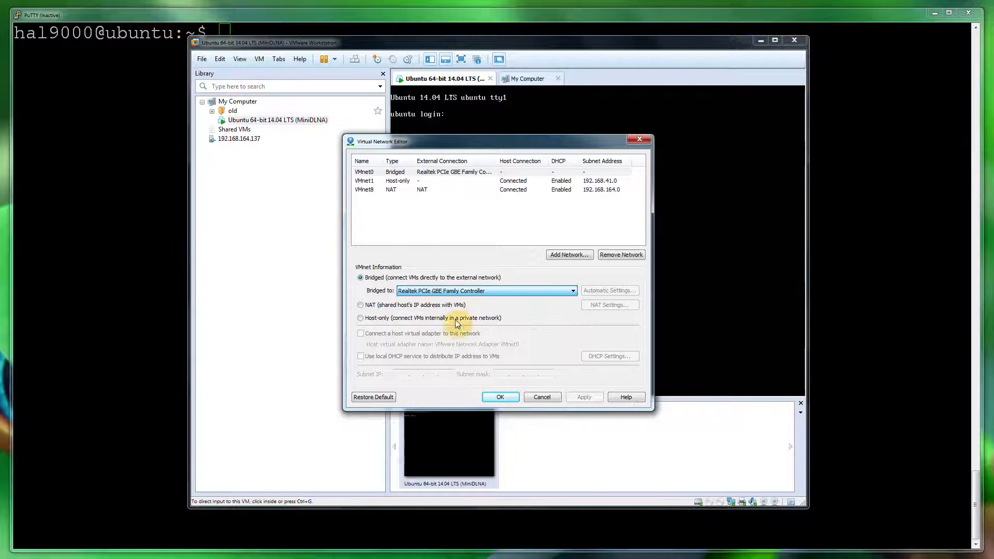
mouse_move(584, 396)
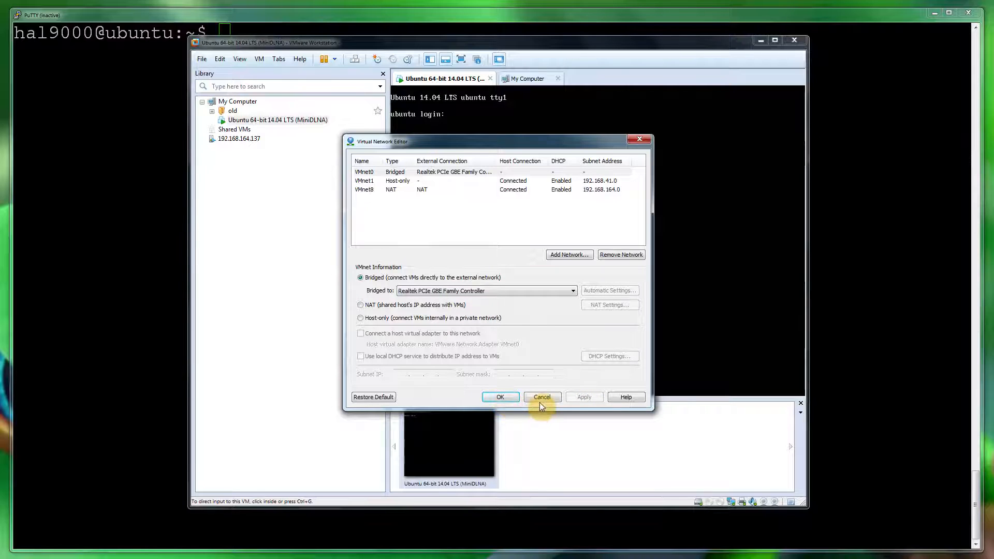
mouse_move(439, 431)
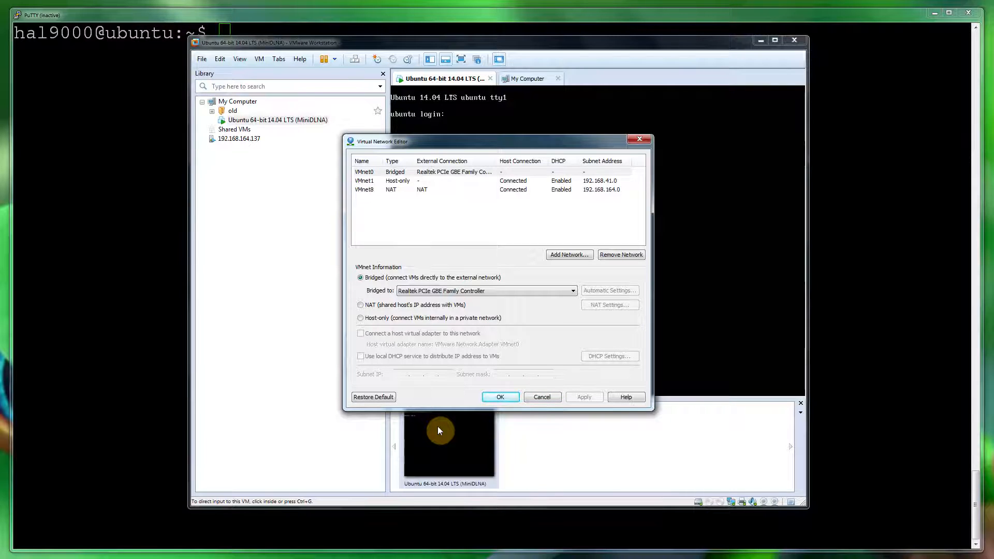
mouse_move(526, 402)
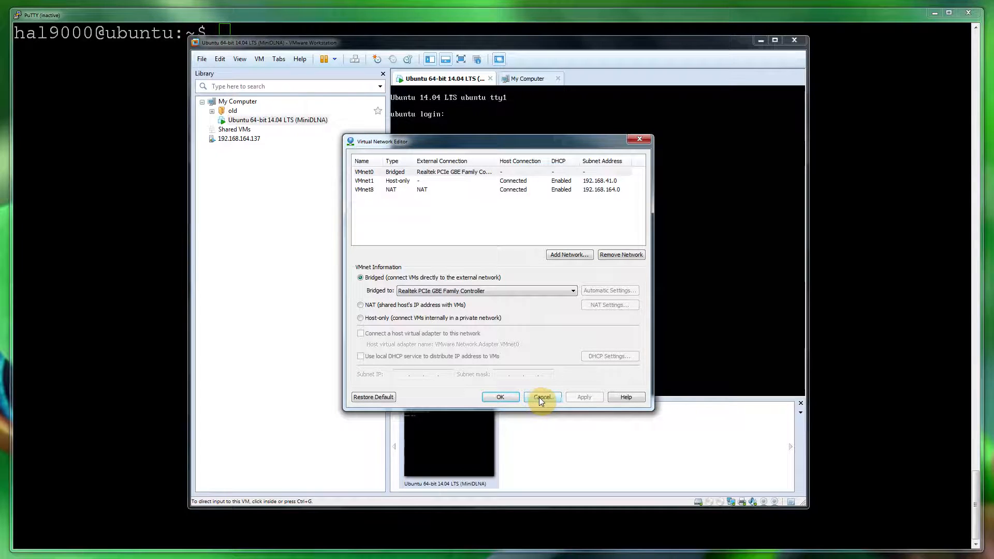
Step: Close the network editor unsaved and bring up actions for the Realtek controller in Device Manager
left_click(541, 397)
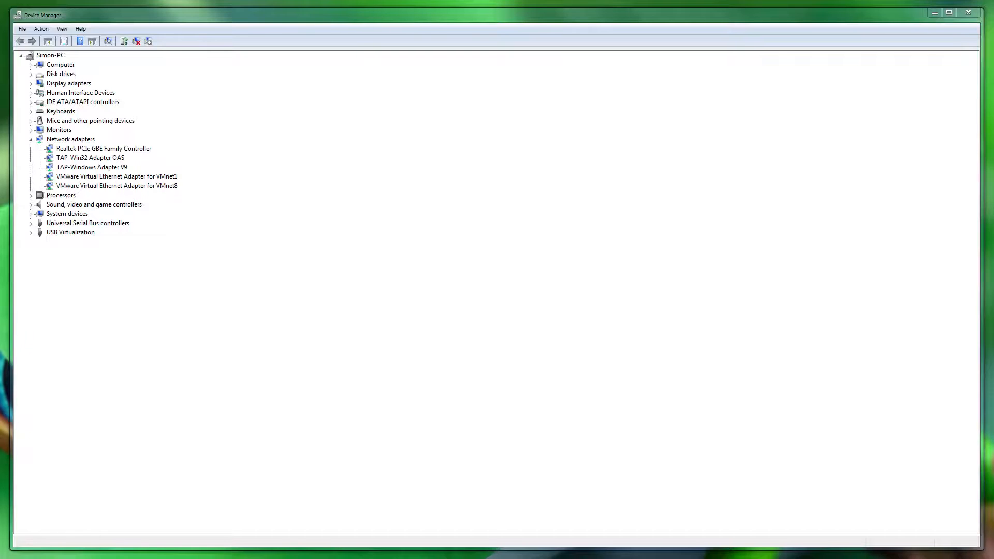
left_click(103, 148)
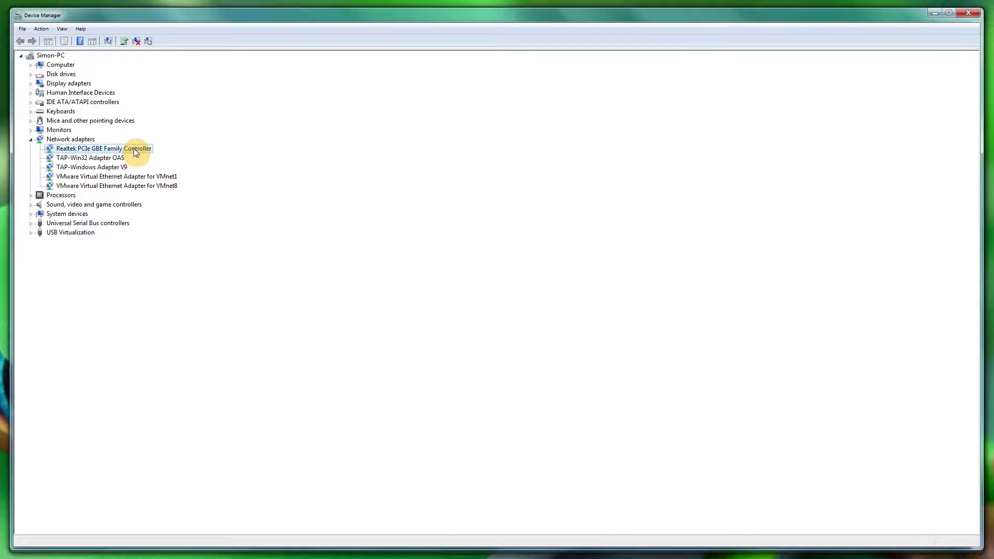
right_click(104, 148)
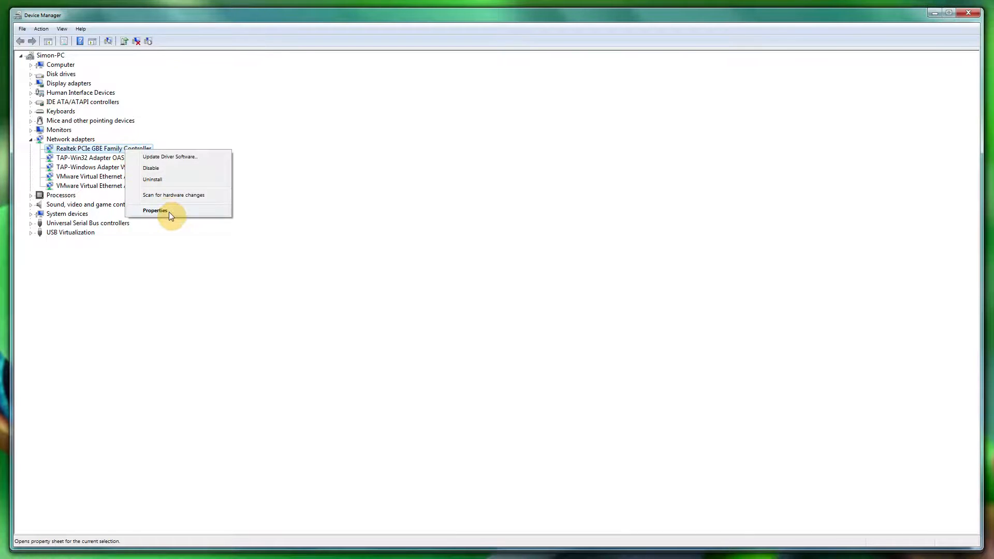
mouse_move(69, 148)
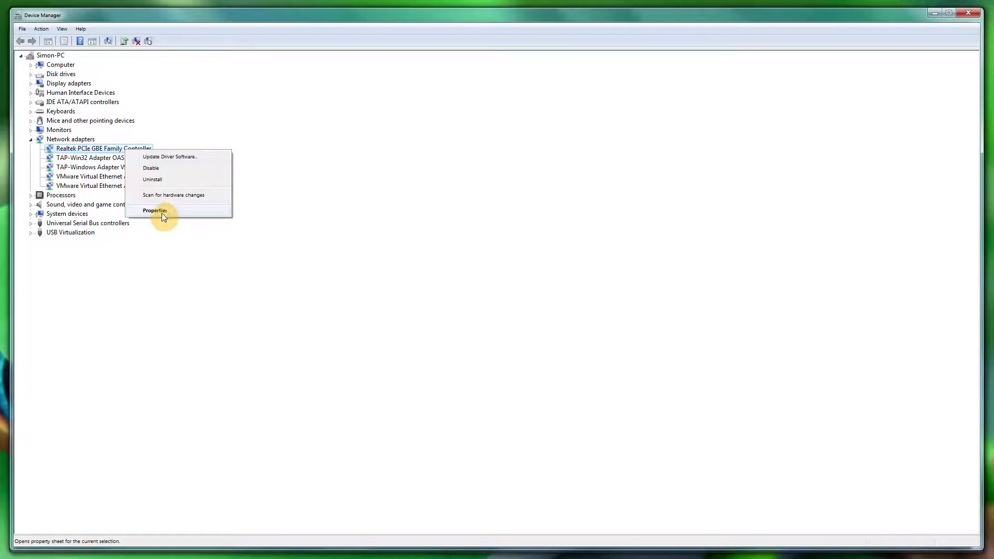
Step: Check the Realtek driver details (18/02/2014, version 7.80.218.2014) in Properties and close them
left_click(154, 210)
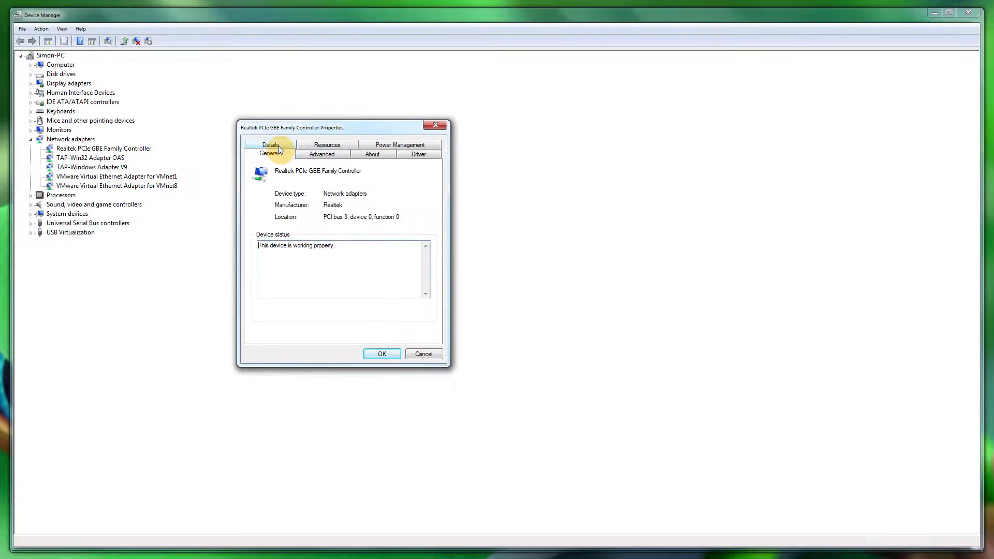
left_click(417, 153)
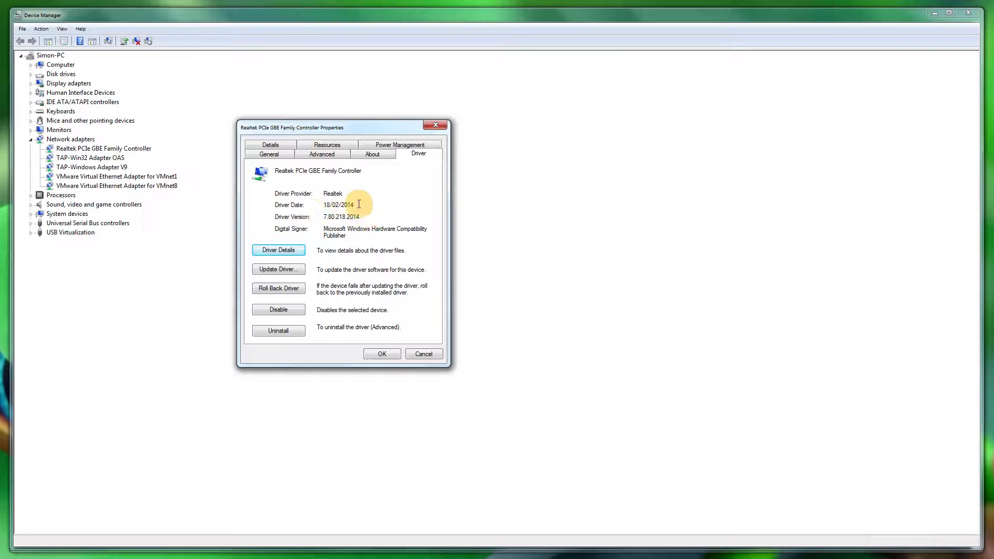
mouse_move(310, 140)
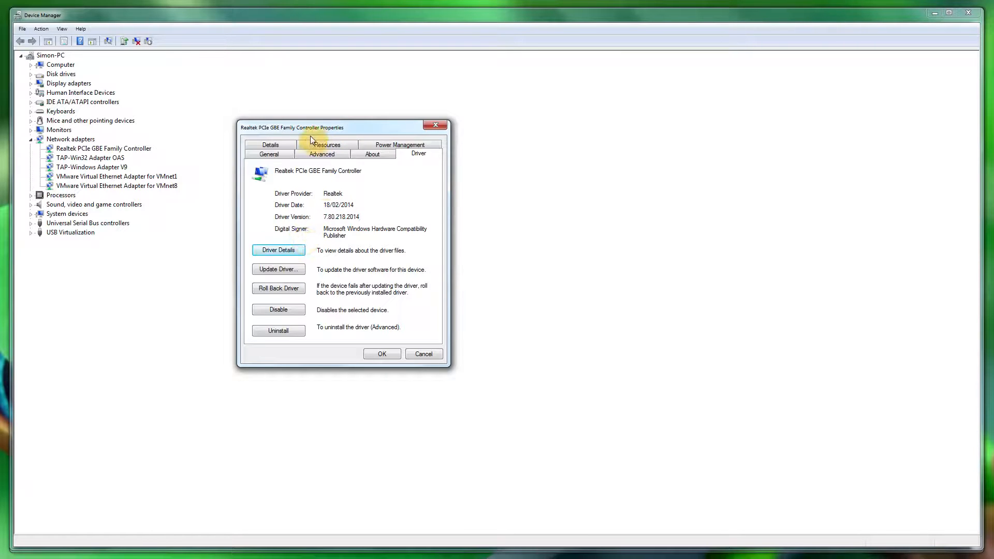
mouse_move(299, 137)
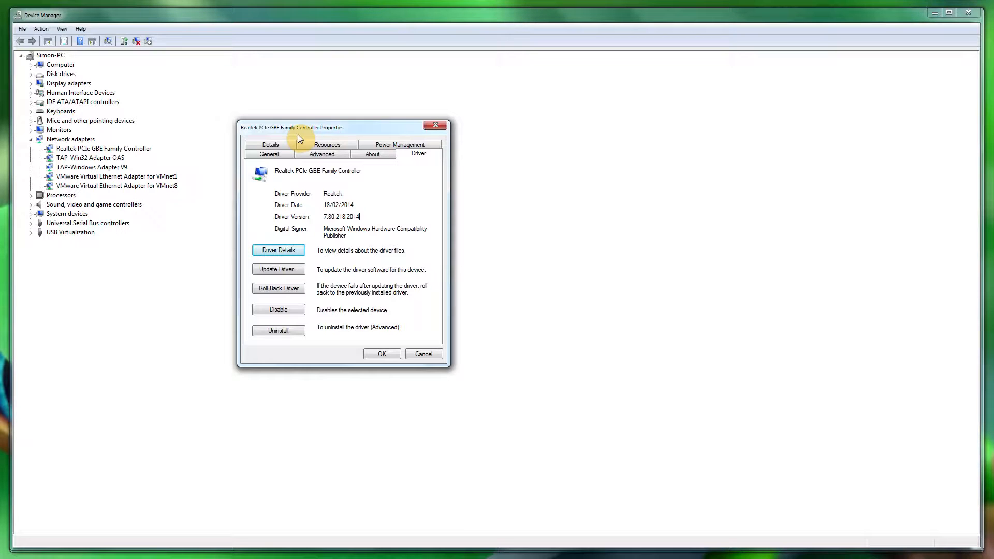
mouse_move(287, 135)
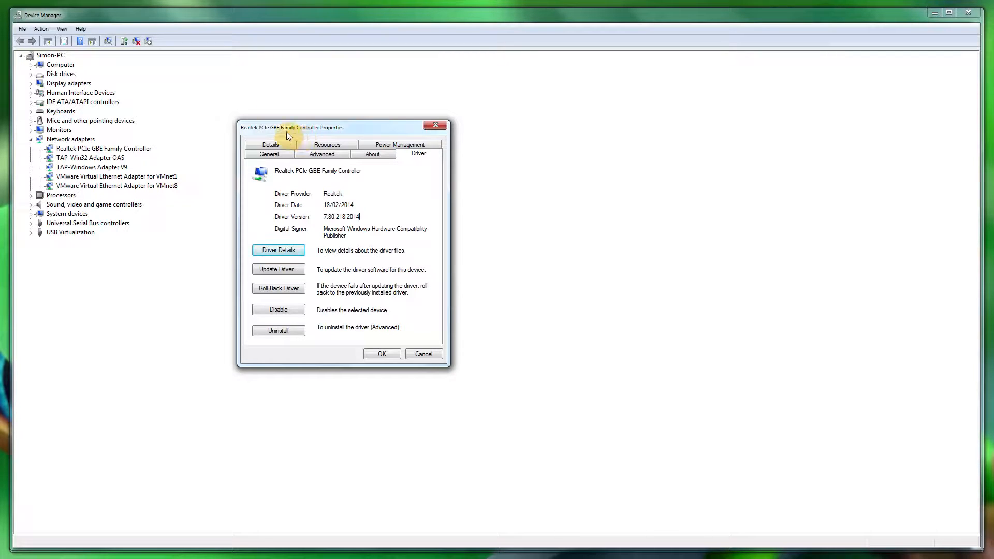
left_click(423, 354)
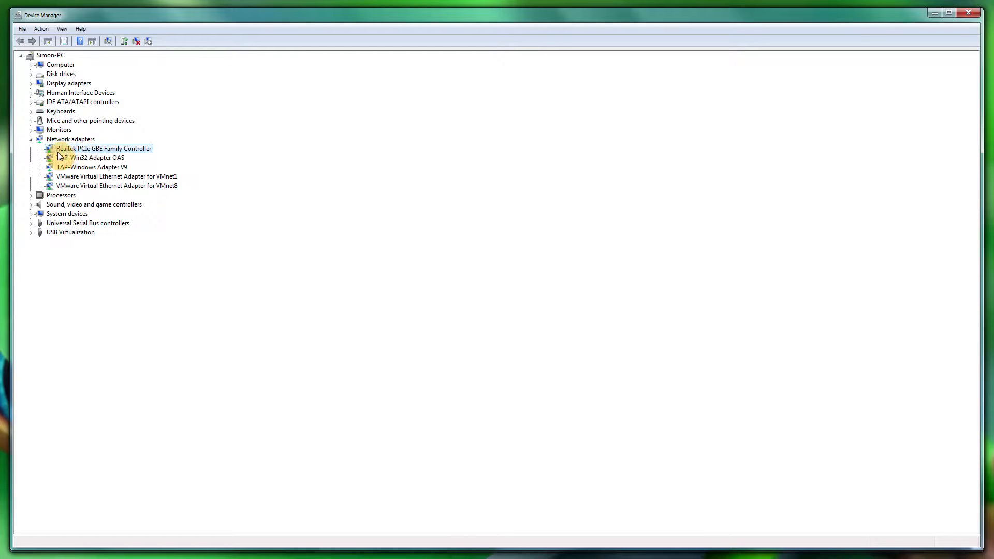
right_click(103, 148)
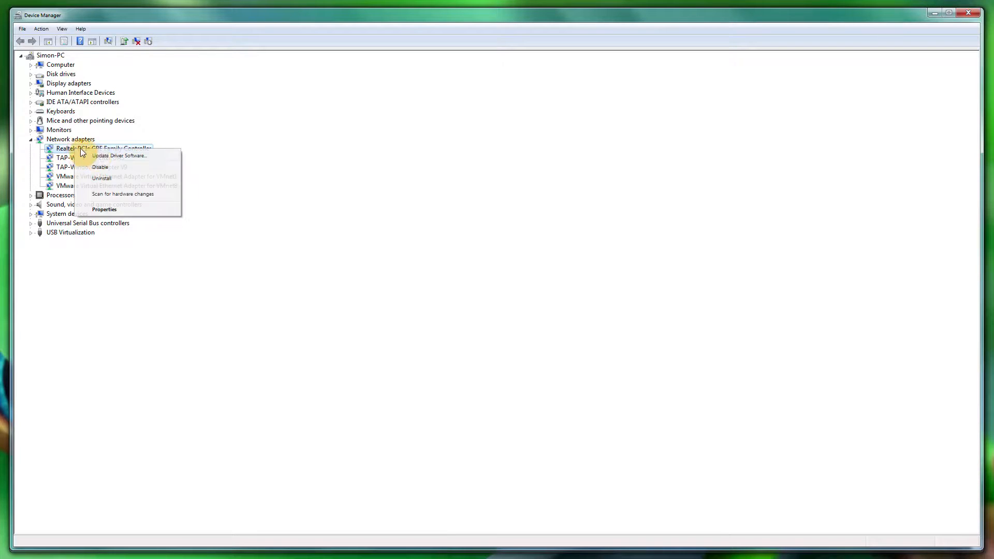
left_click(104, 209)
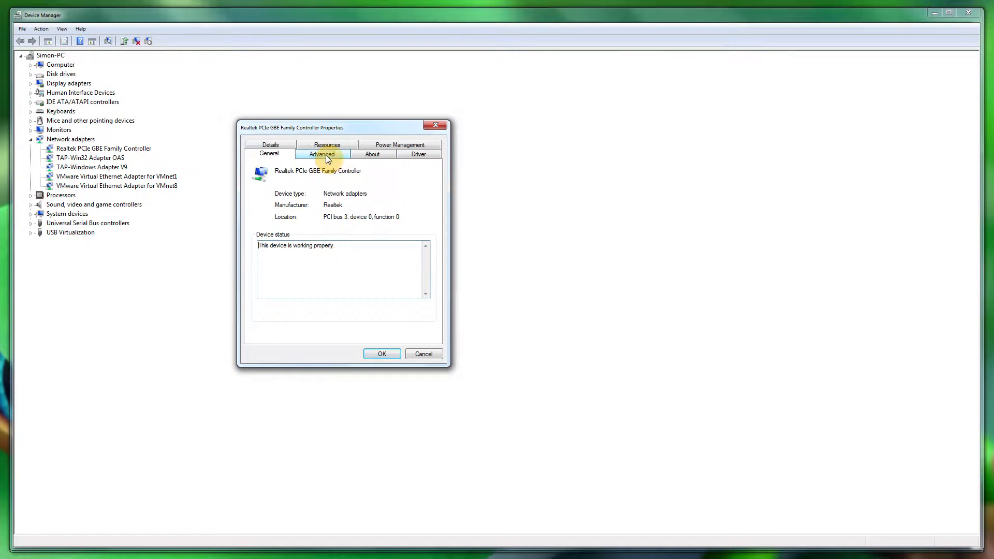
left_click(321, 154)
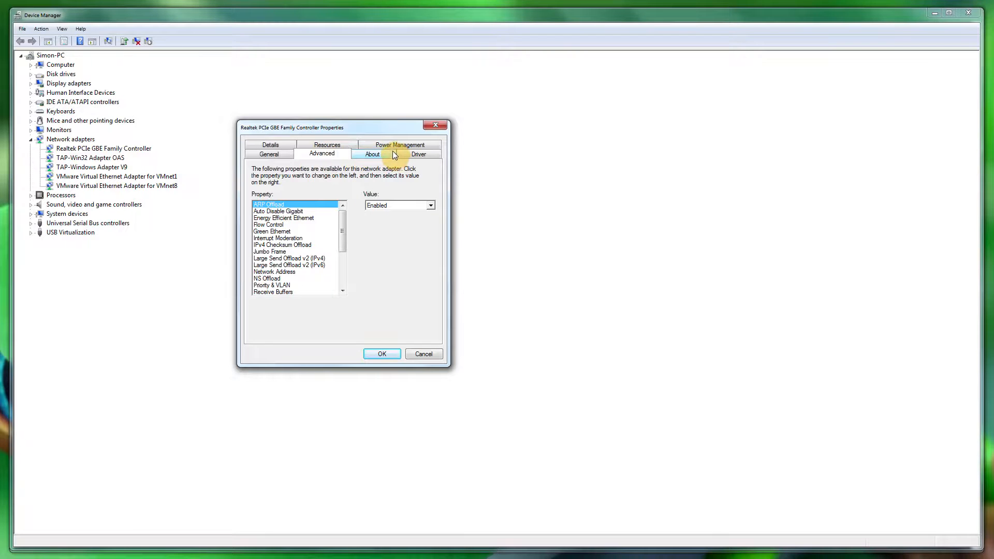
left_click(417, 154)
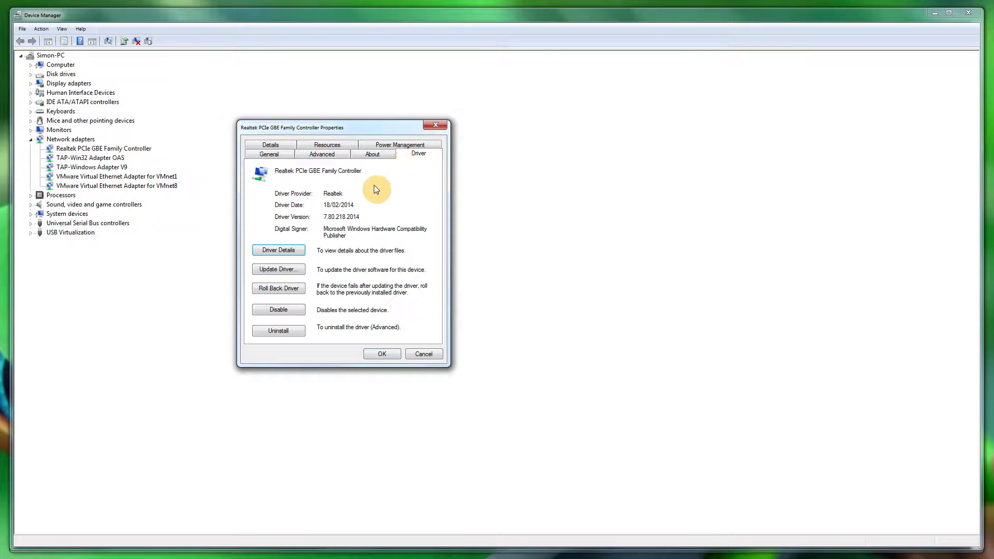
mouse_move(373, 186)
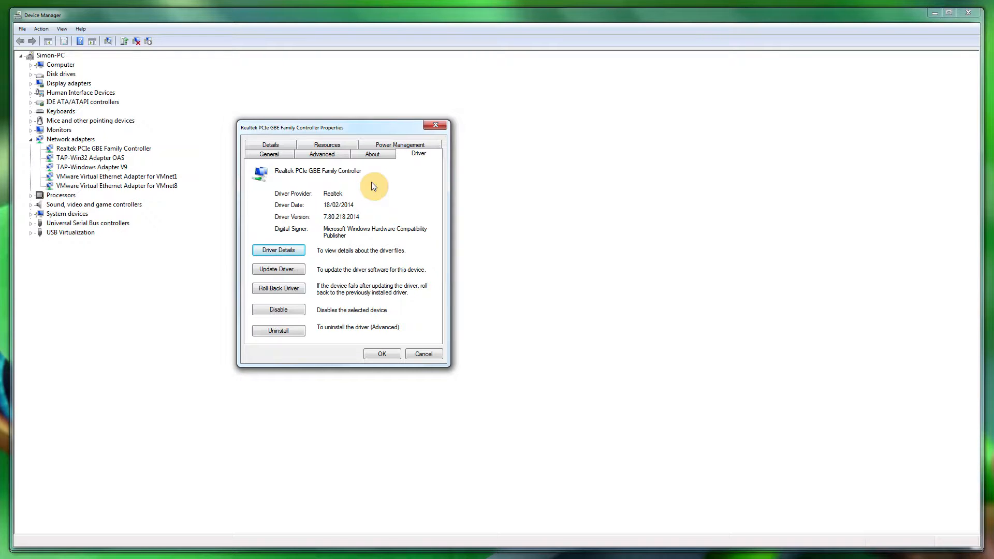
mouse_move(373, 185)
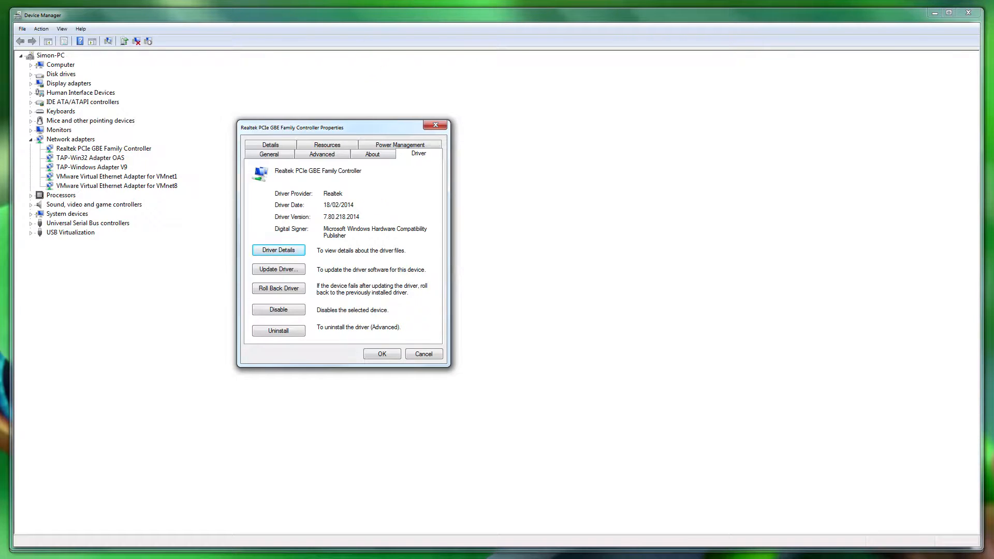
mouse_move(423, 354)
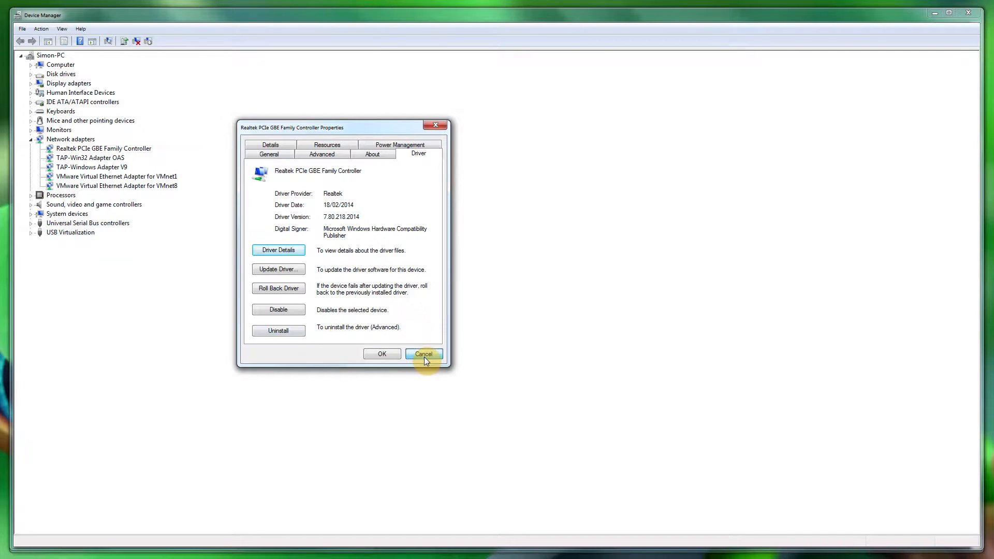
left_click(422, 354)
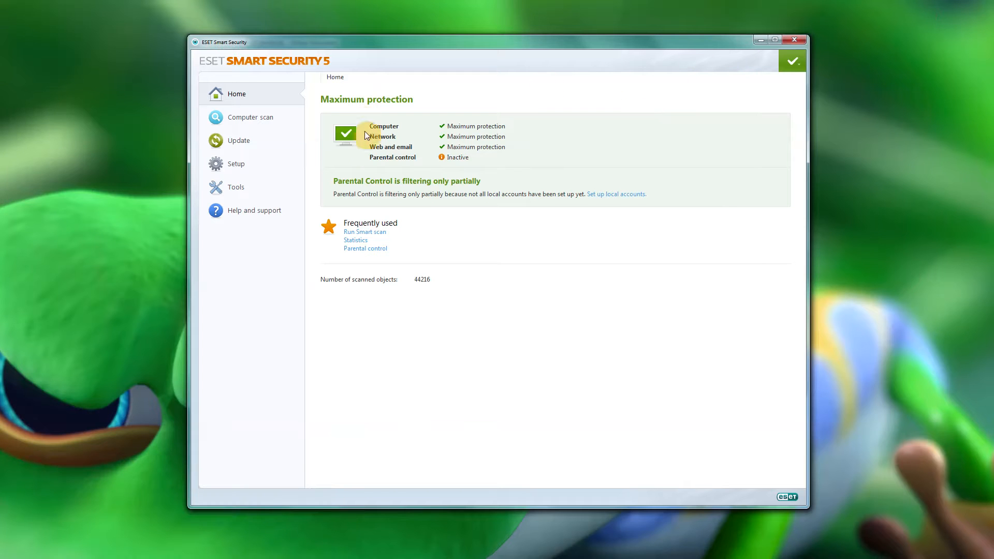
mouse_move(376, 173)
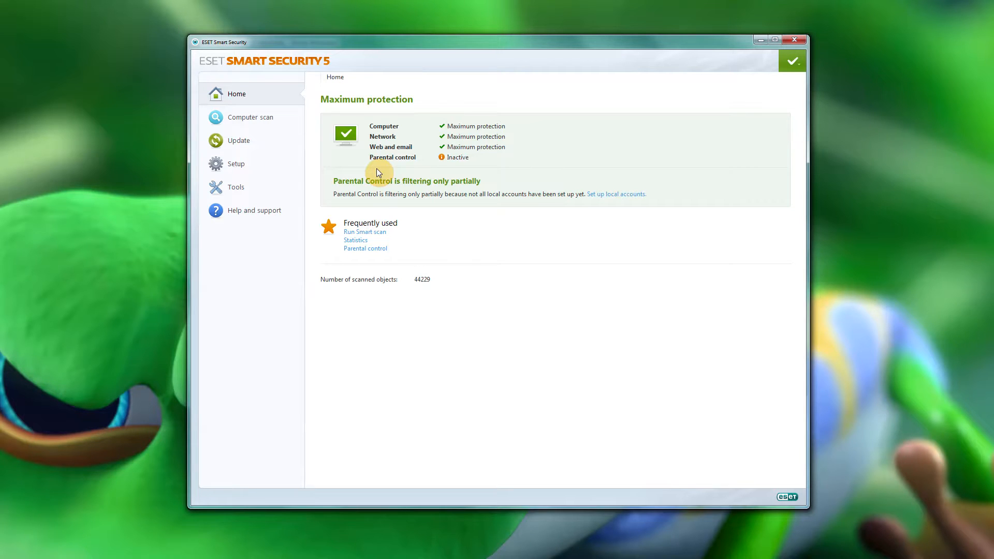
mouse_move(440, 273)
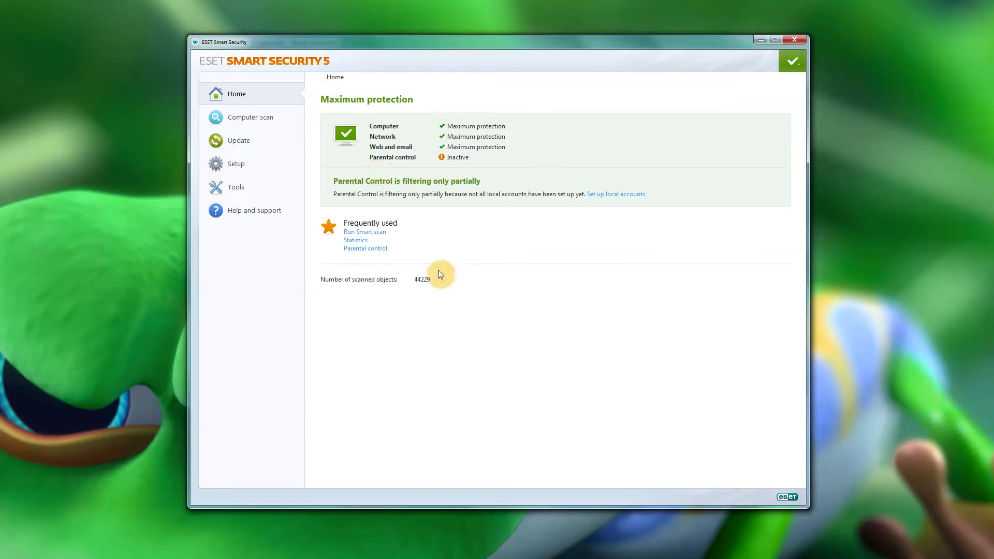
mouse_move(267, 126)
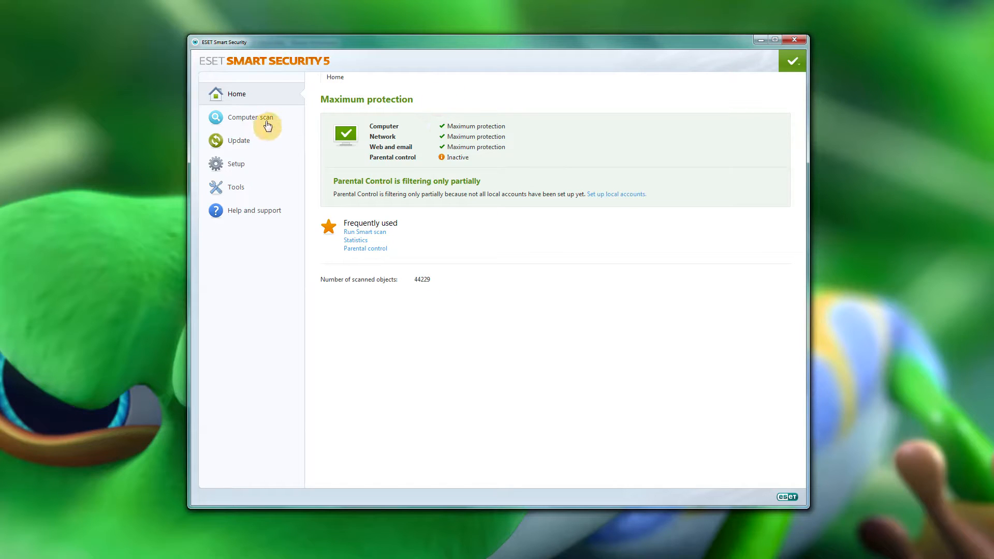
mouse_move(249, 165)
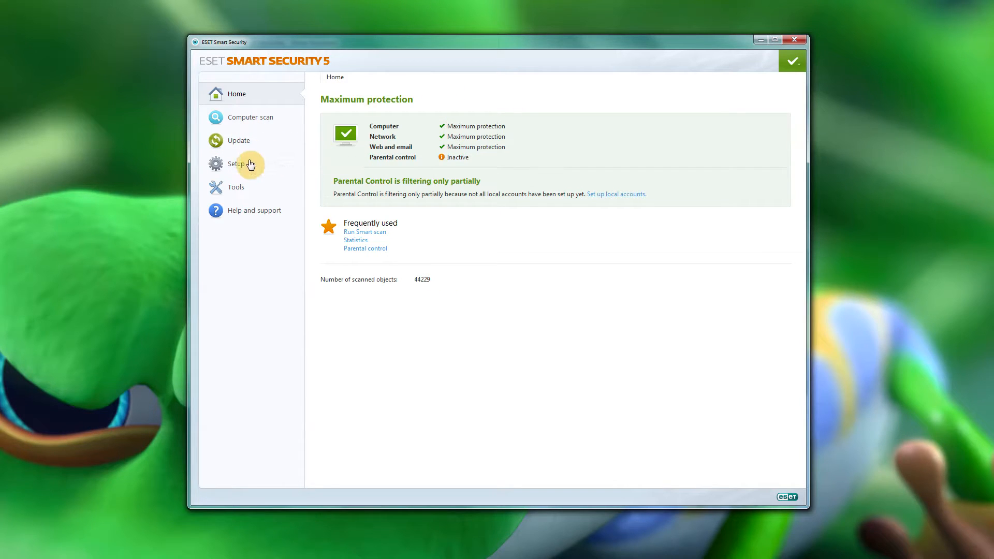
mouse_move(264, 194)
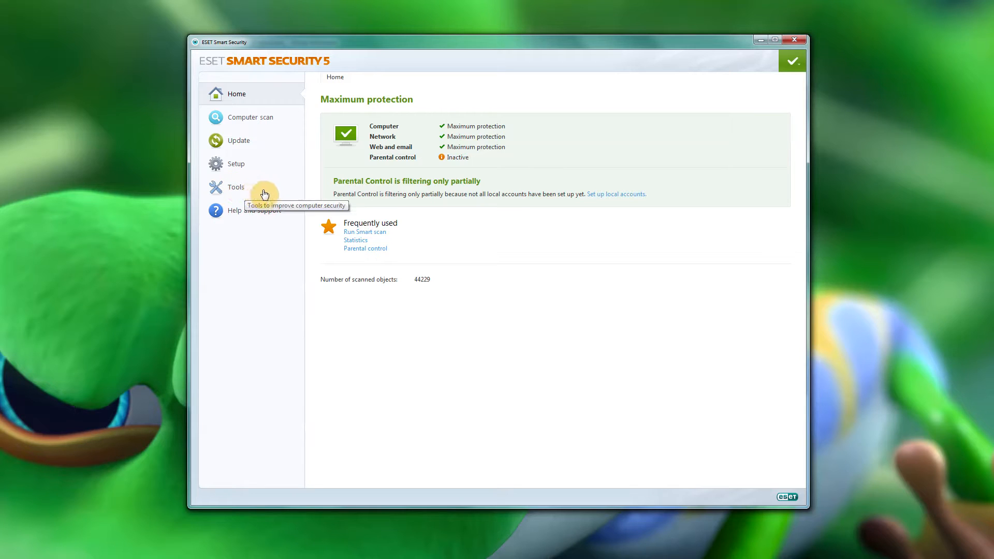
mouse_move(277, 196)
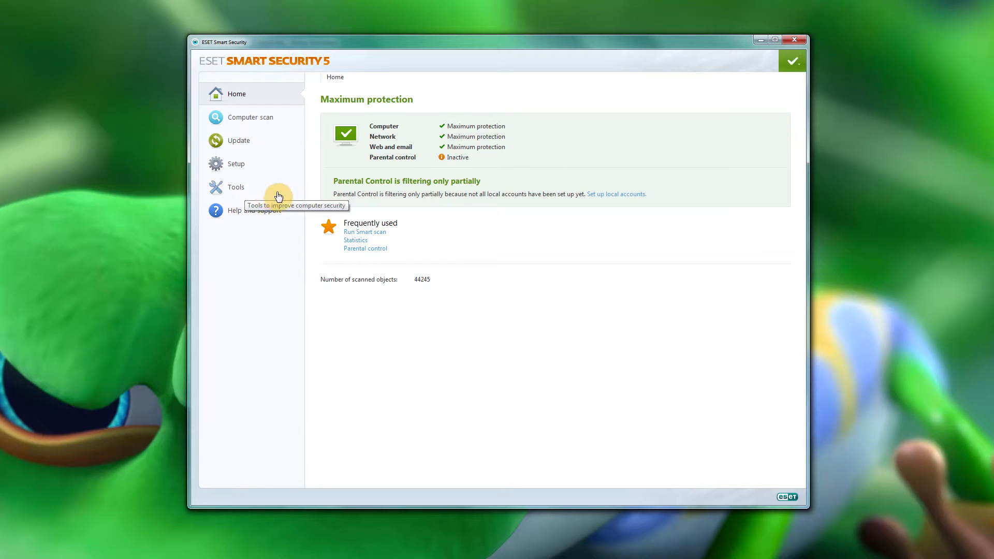
mouse_move(472, 211)
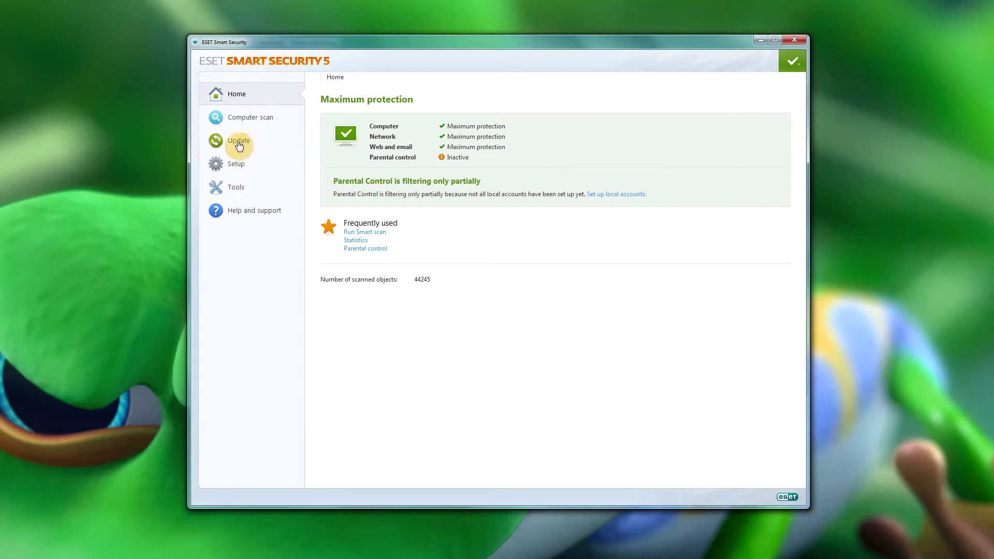
mouse_move(239, 105)
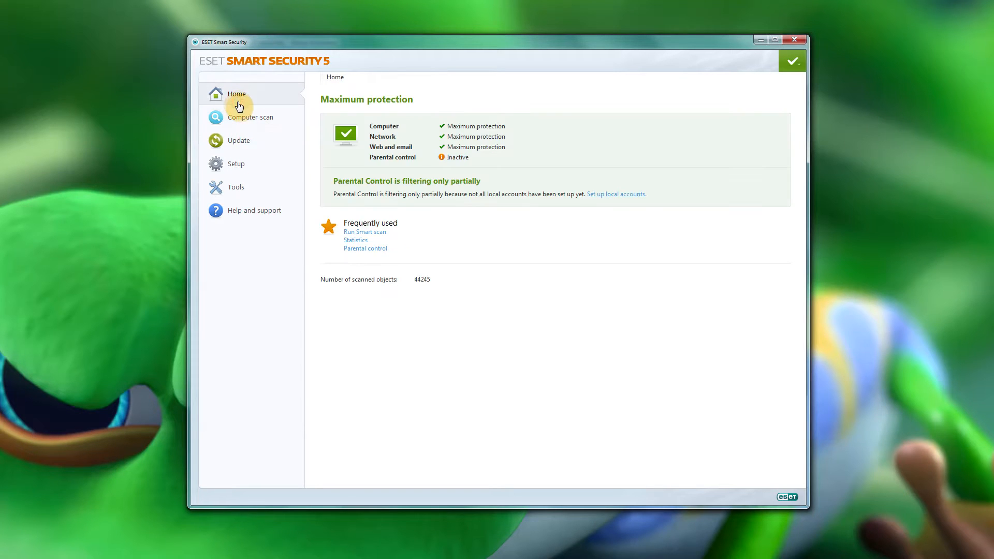
mouse_move(565, 427)
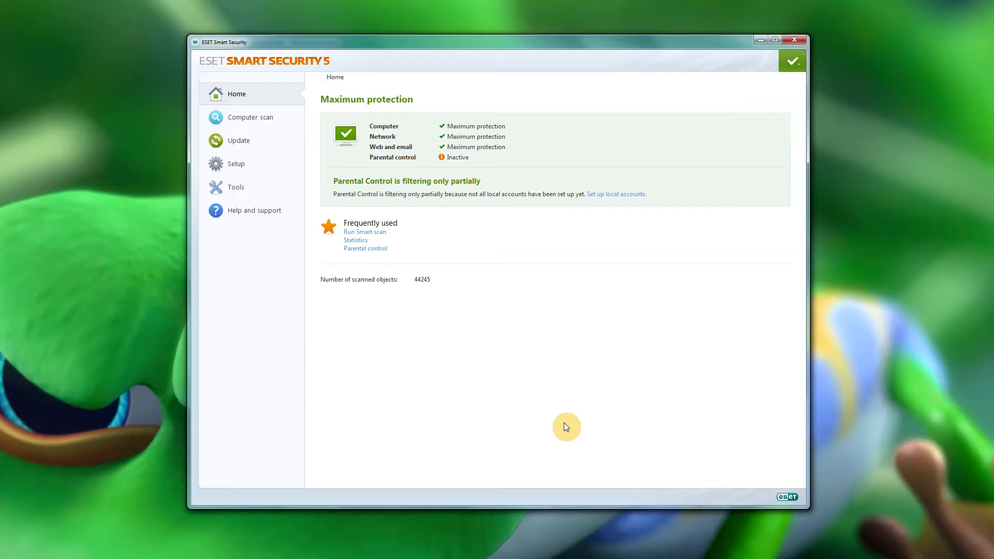
mouse_move(534, 379)
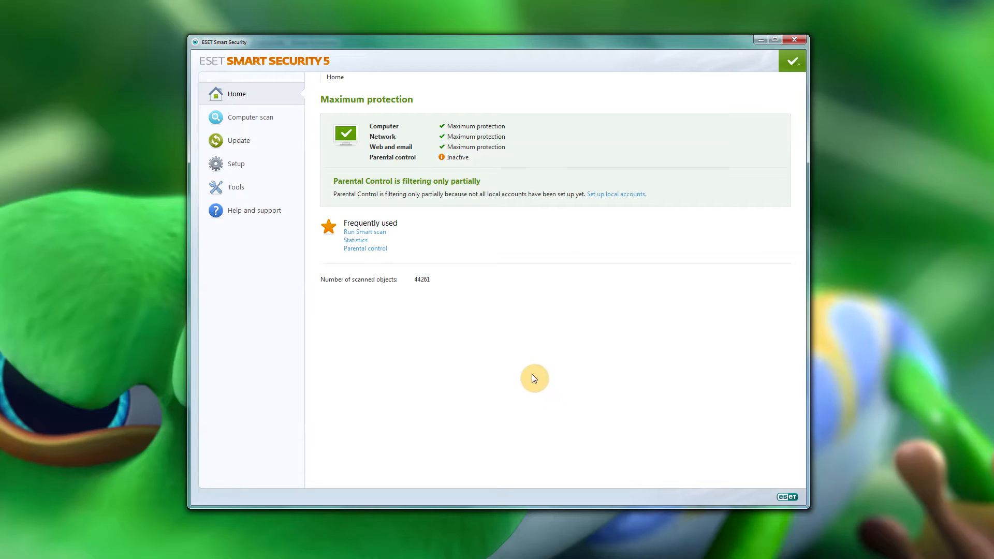
mouse_move(435, 344)
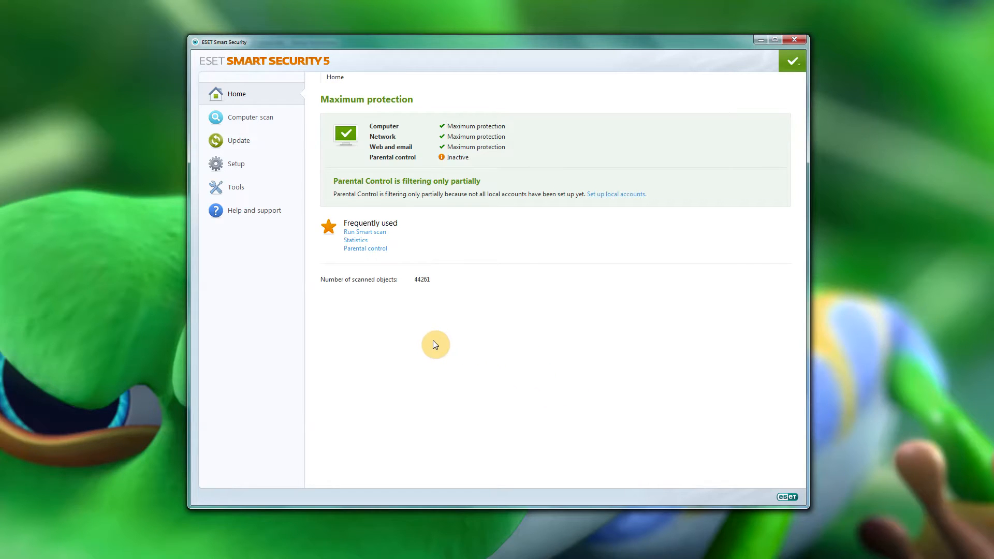